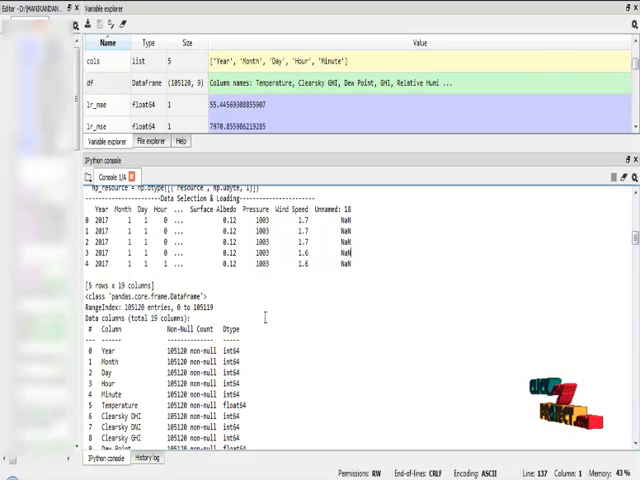
{"action": "scroll", "scroll_direction": "down", "scroll_amount": 3}
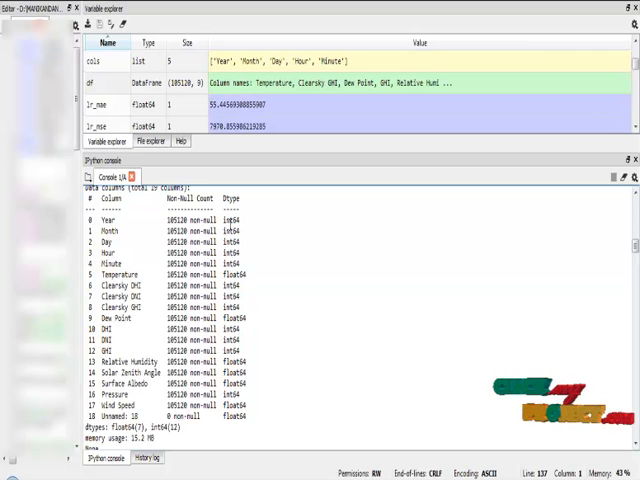
{"action": "scroll", "scroll_direction": "down", "scroll_amount": 3}
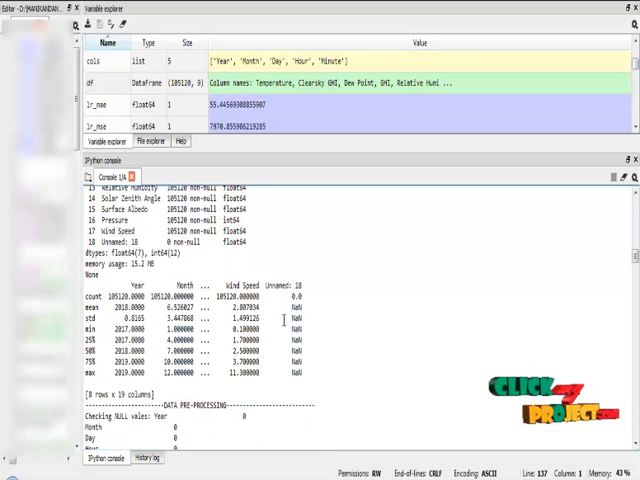
{"action": "scroll", "scroll_direction": "down", "scroll_amount": 3}
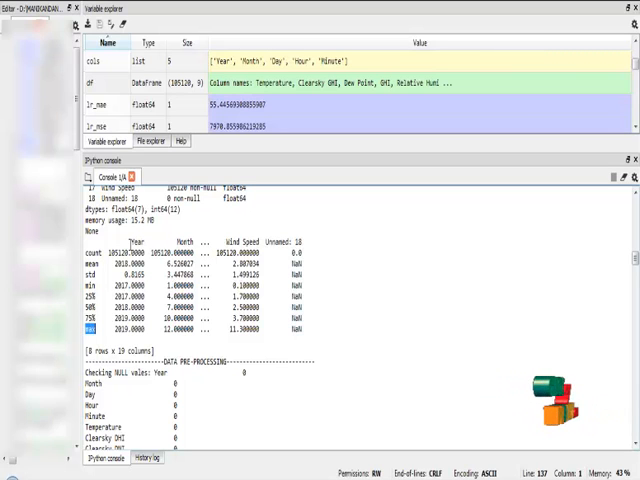
{"action": "scroll", "scroll_direction": "down", "scroll_amount": 3}
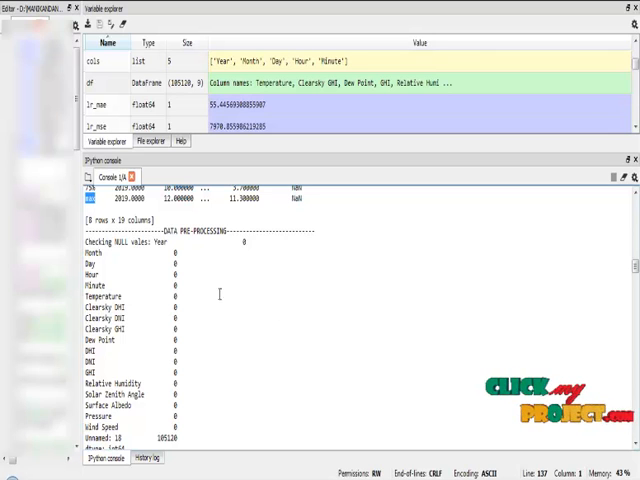
{"action": "scroll", "scroll_direction": "down", "scroll_amount": 3}
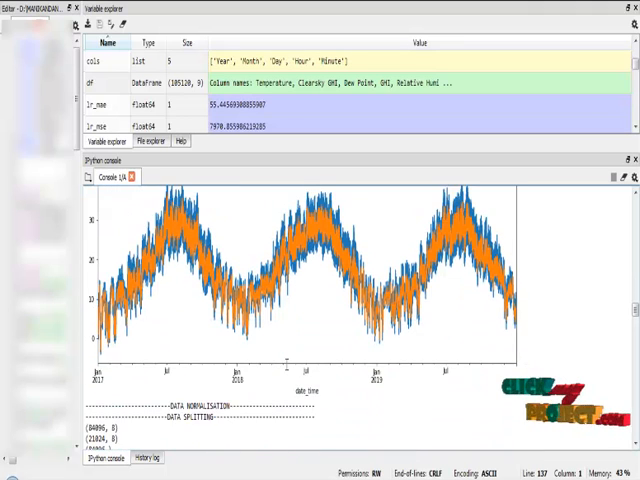
{"action": "scroll", "scroll_direction": "down", "scroll_amount": 3}
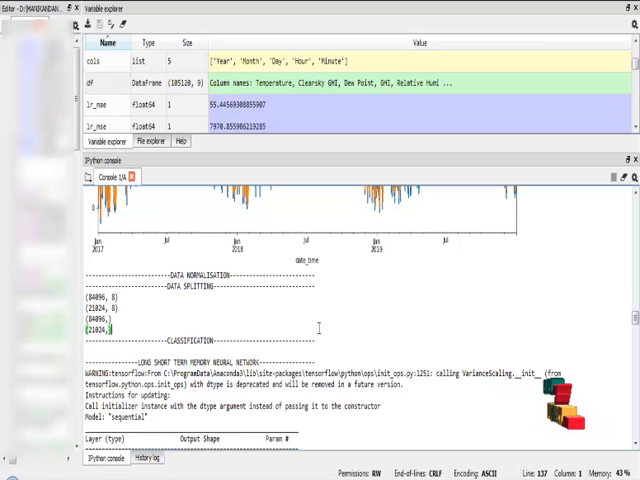
{"action": "scroll", "scroll_direction": "down", "scroll_amount": 3}
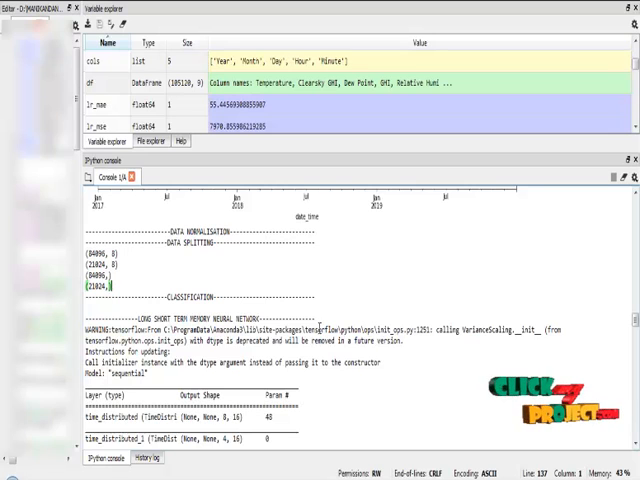
{"action": "scroll", "scroll_direction": "down", "scroll_amount": 3}
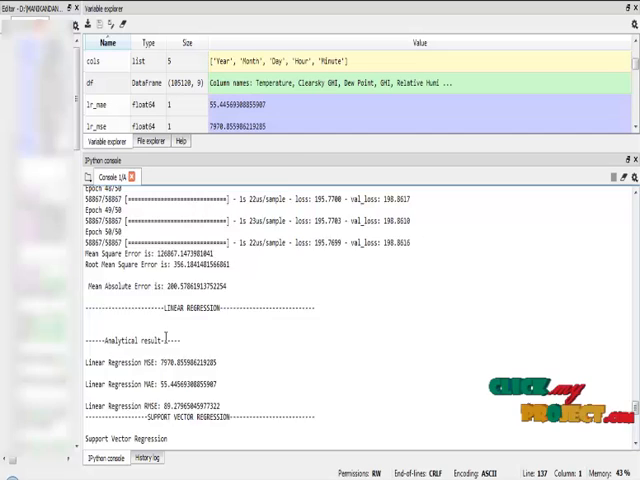
{"action": "scroll", "scroll_direction": "down", "scroll_amount": 3}
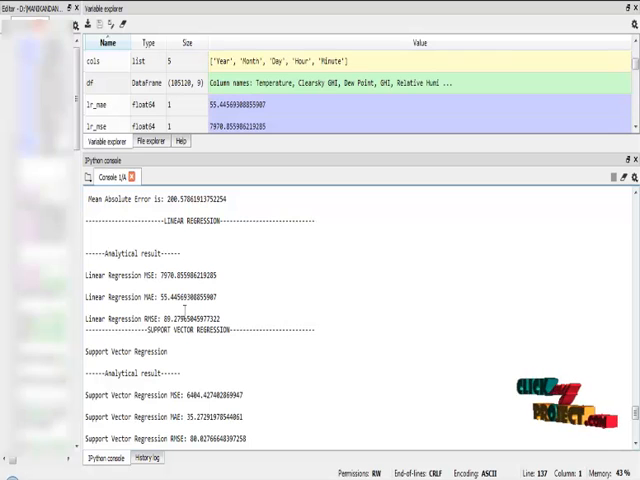
{"action": "scroll", "scroll_direction": "down", "scroll_amount": 3}
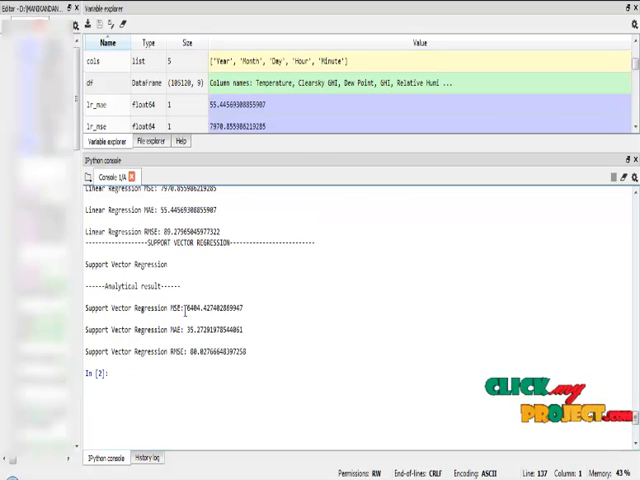